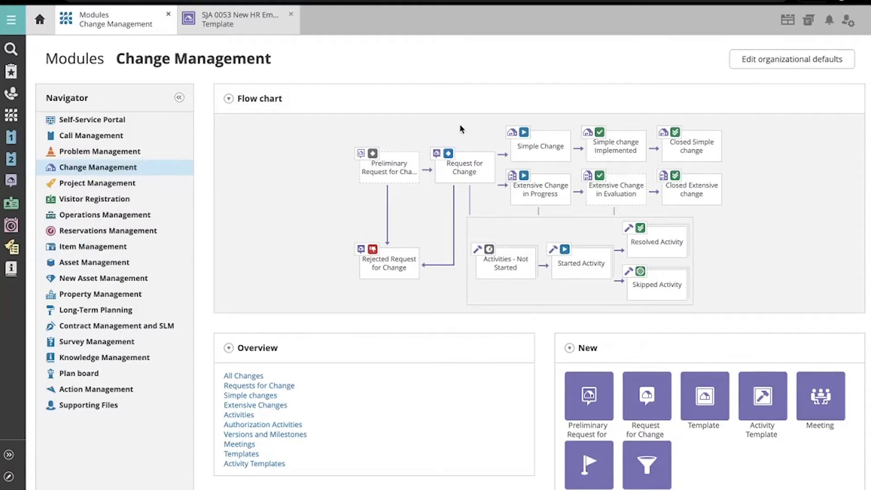
mouse_move(761, 404)
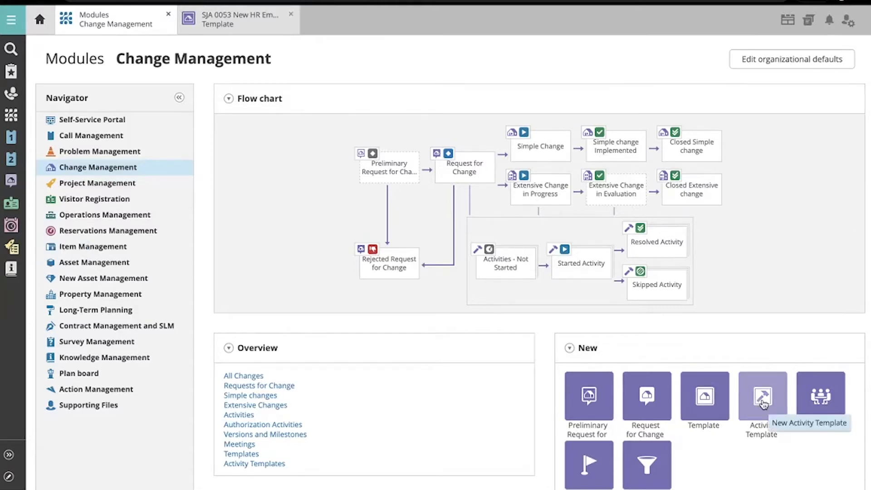
Create activity template S 0101 as an Authorization activity authorized by Operator instead of Manager
click(762, 396)
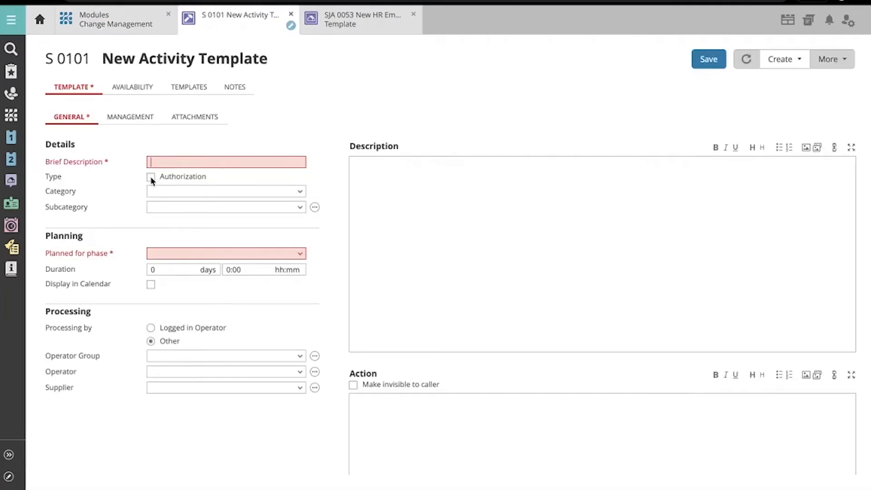
click(150, 177)
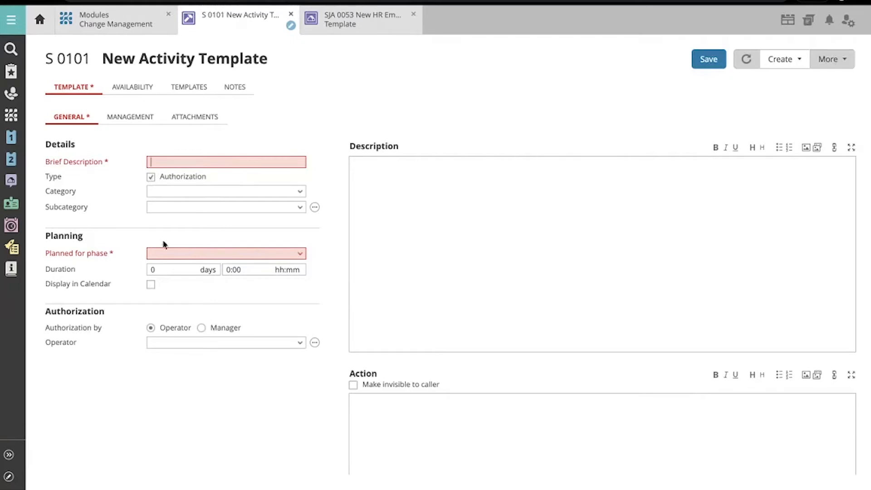
click(201, 327)
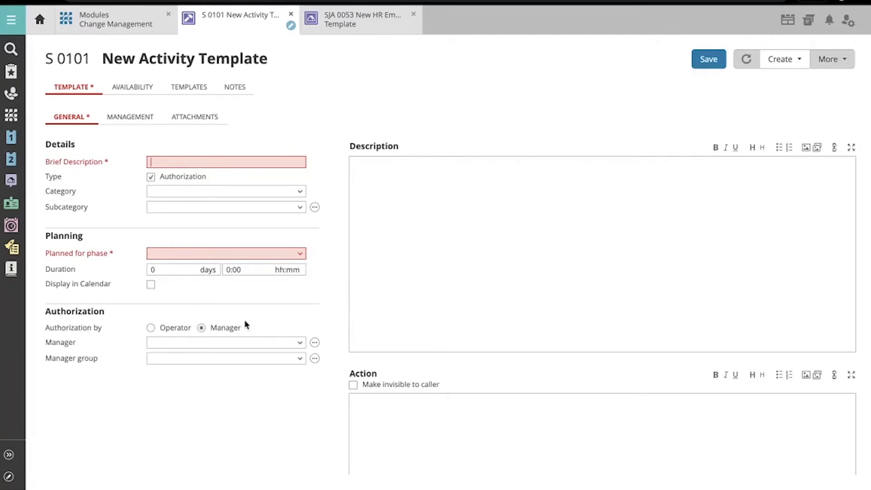
mouse_move(229, 342)
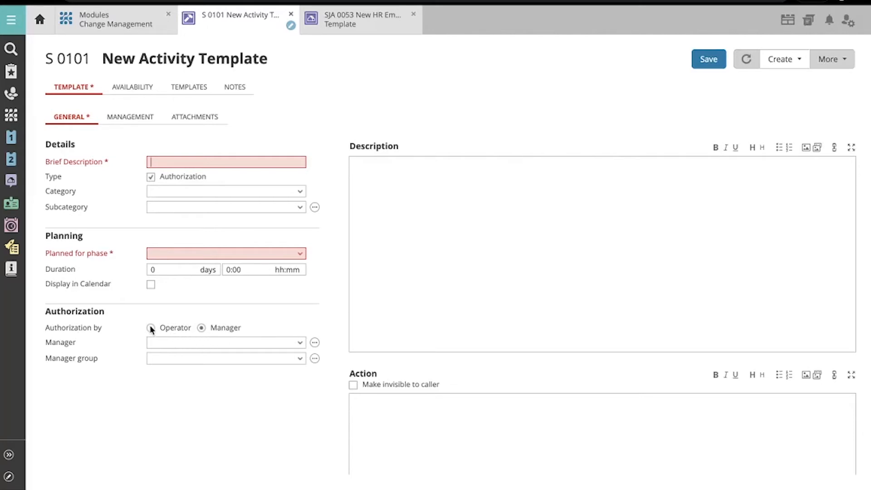
click(150, 327)
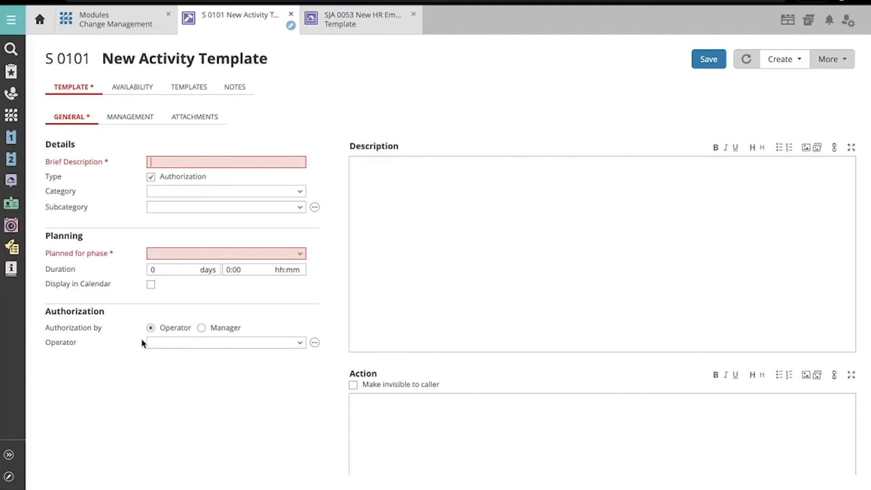
mouse_move(138, 351)
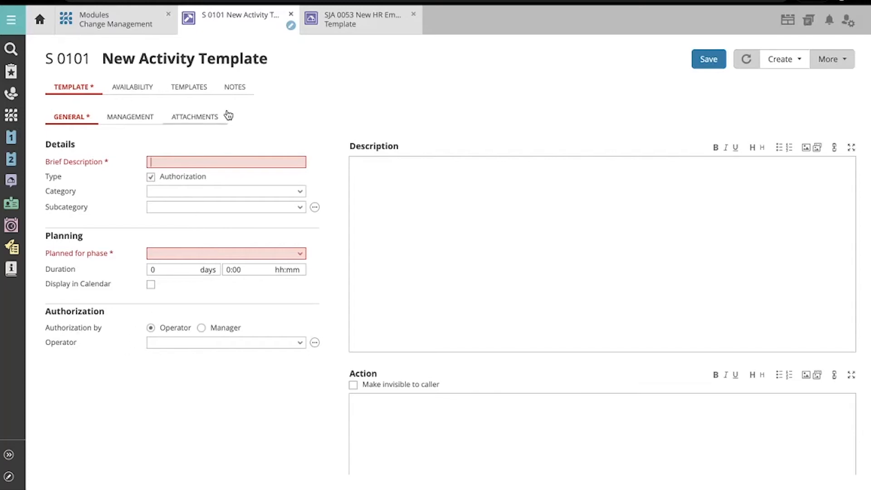
mouse_move(347, 28)
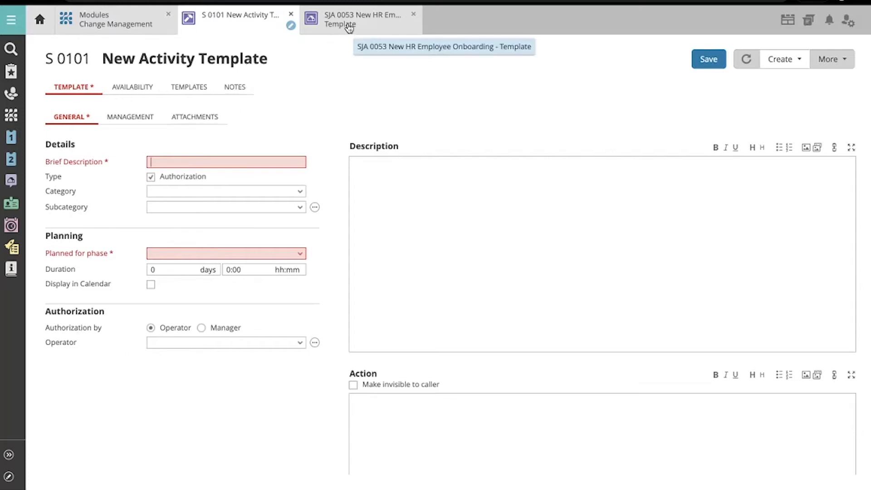
click(349, 19)
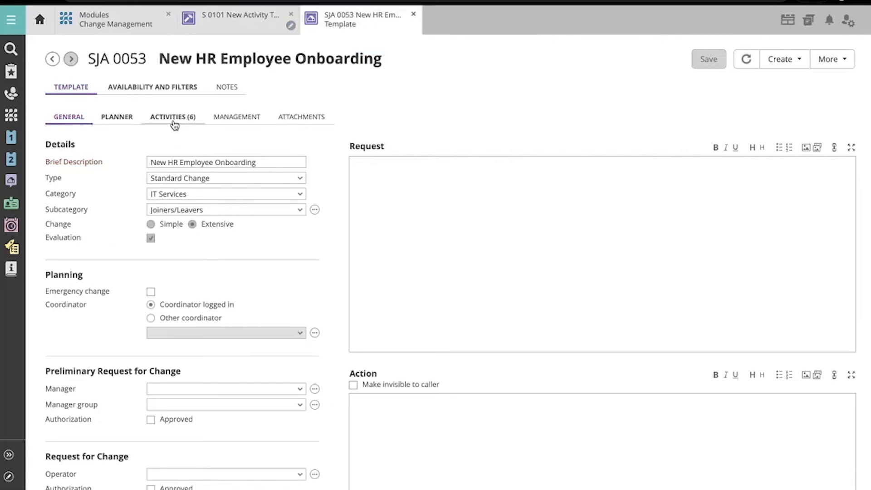
List the onboarding template's Activities (6) and check the column setup without changing it
click(172, 117)
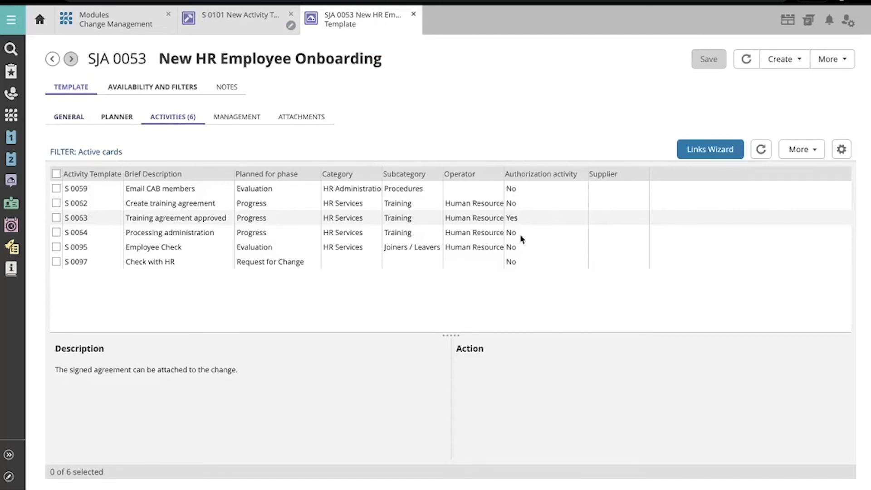
mouse_move(587, 159)
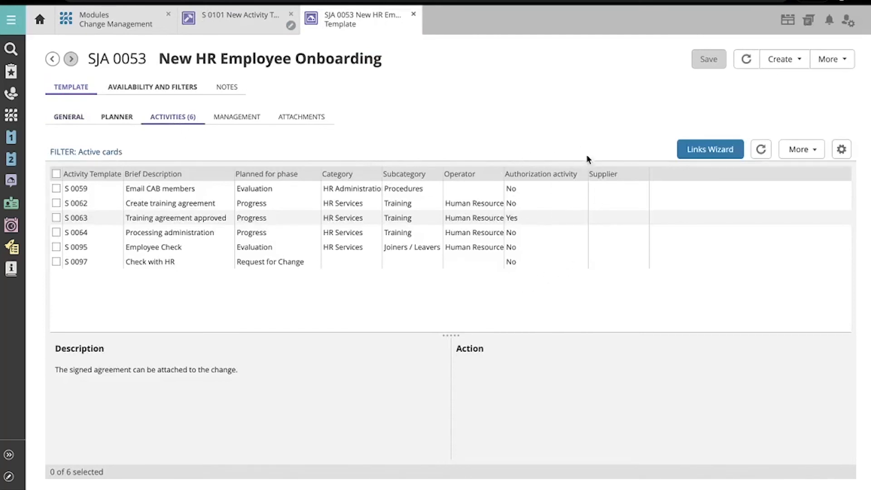
mouse_move(610, 195)
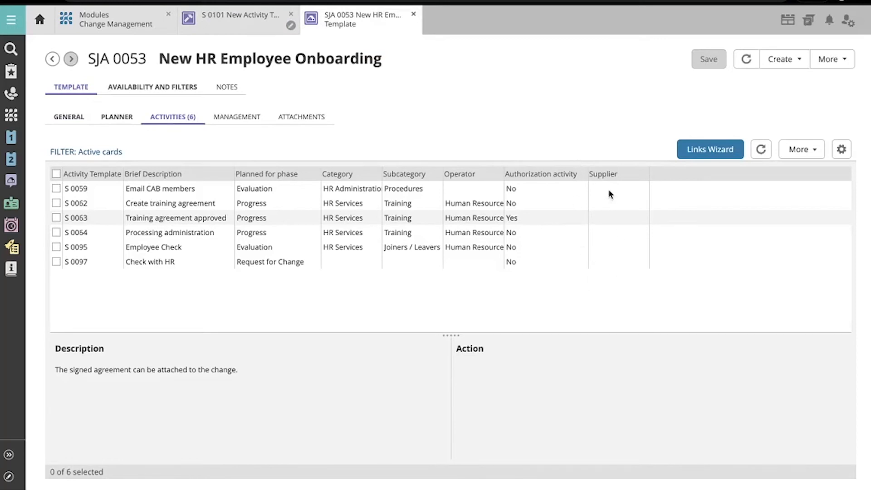
click(842, 148)
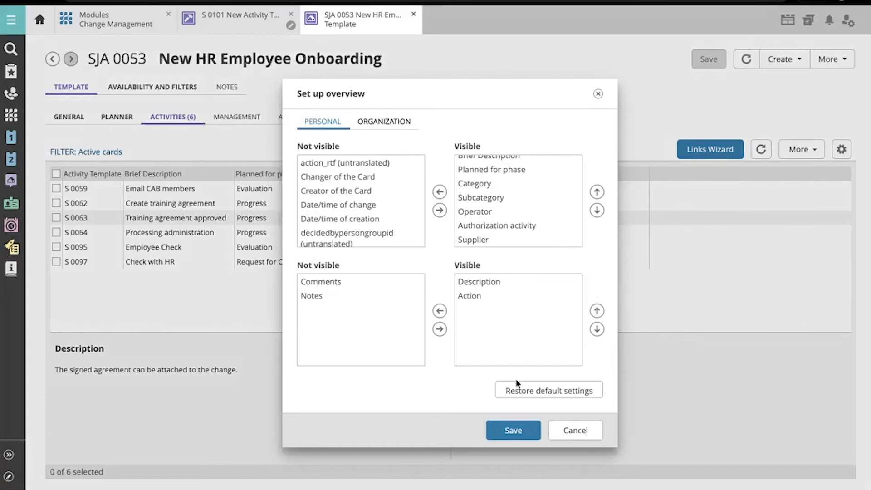
click(513, 430)
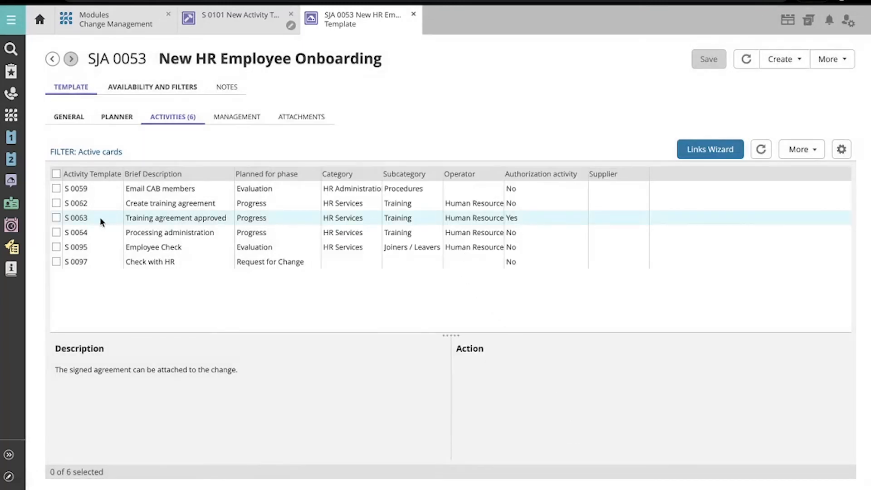
mouse_move(93, 218)
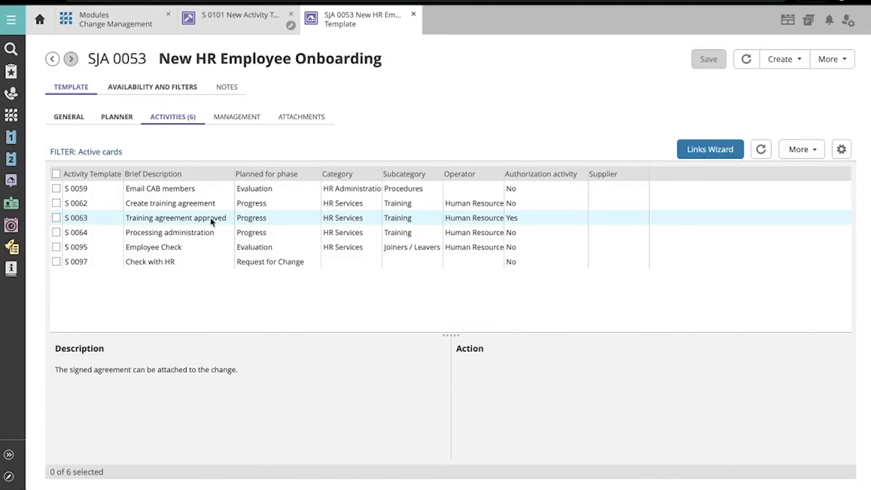
mouse_move(521, 223)
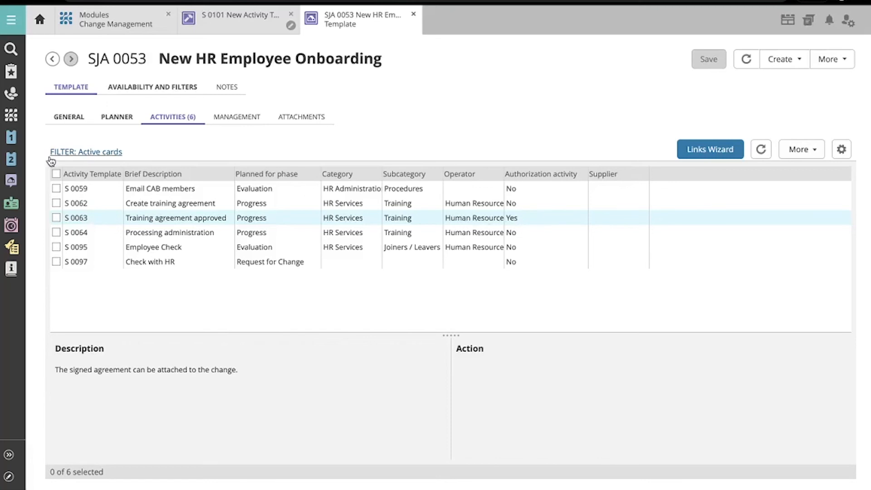
Open the Planner for the New HR Employee Onboarding template (SJA 0053)
click(117, 117)
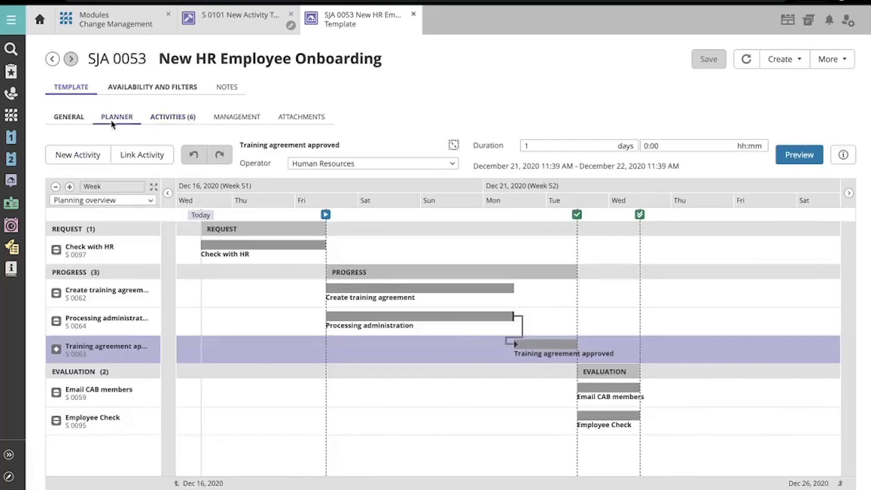
mouse_move(234, 352)
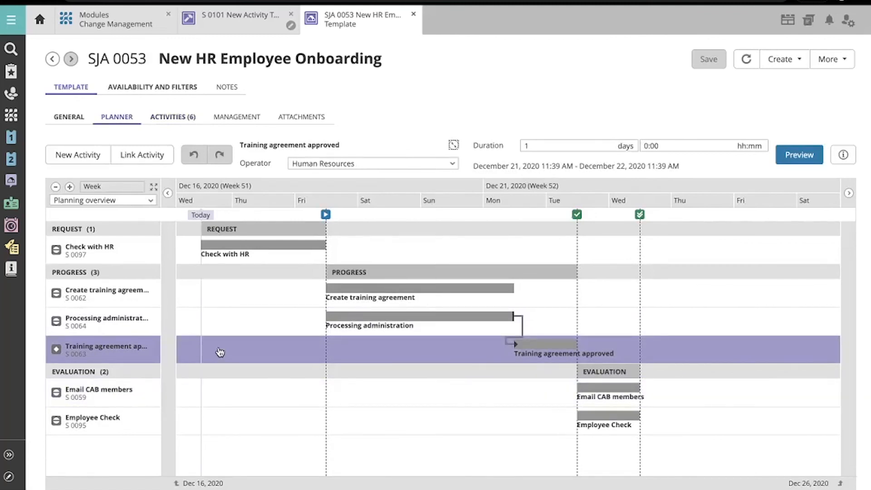
mouse_move(56, 349)
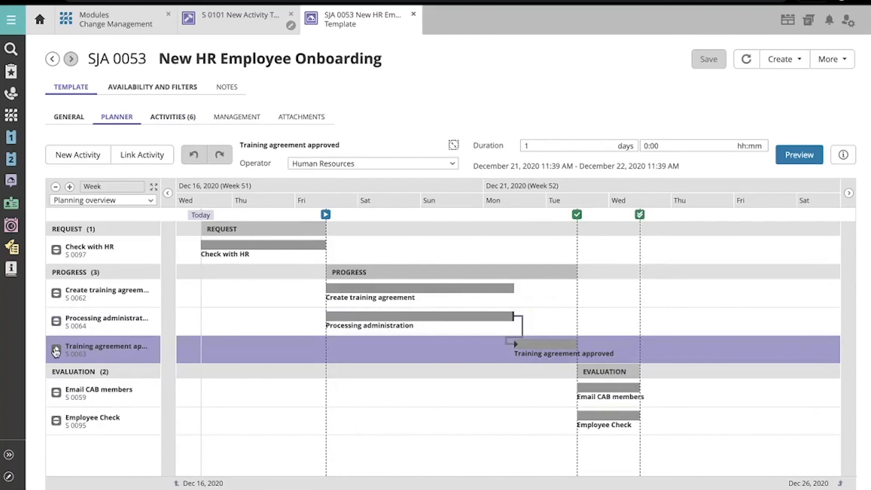
mouse_move(56, 351)
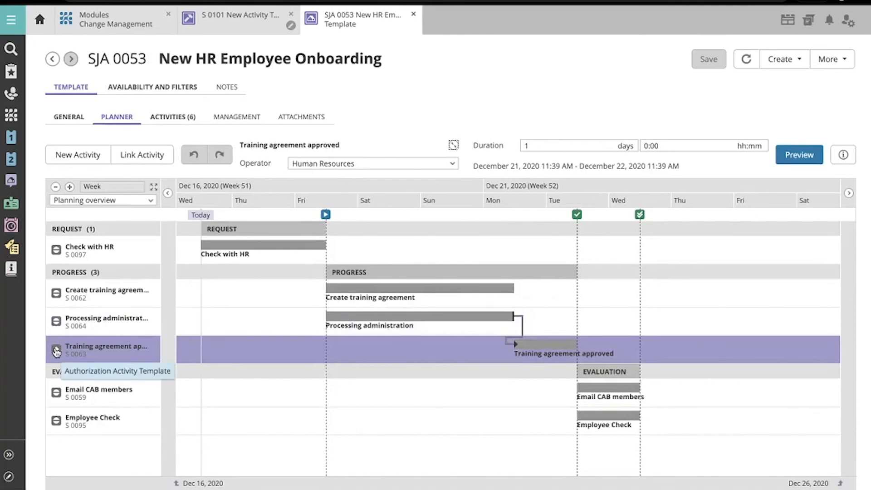